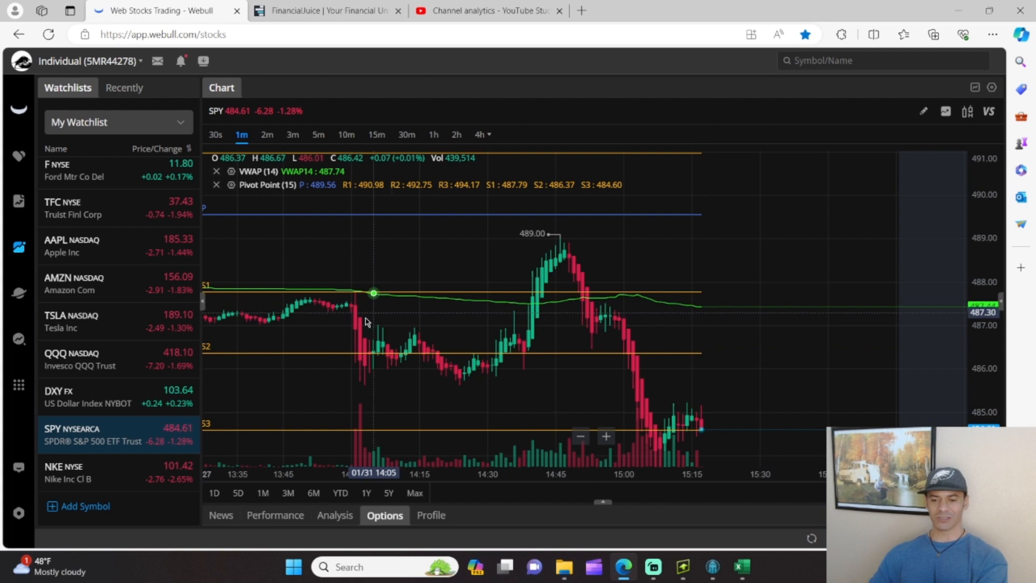
{"action": "mouse_move", "coordinate": [552, 302]}
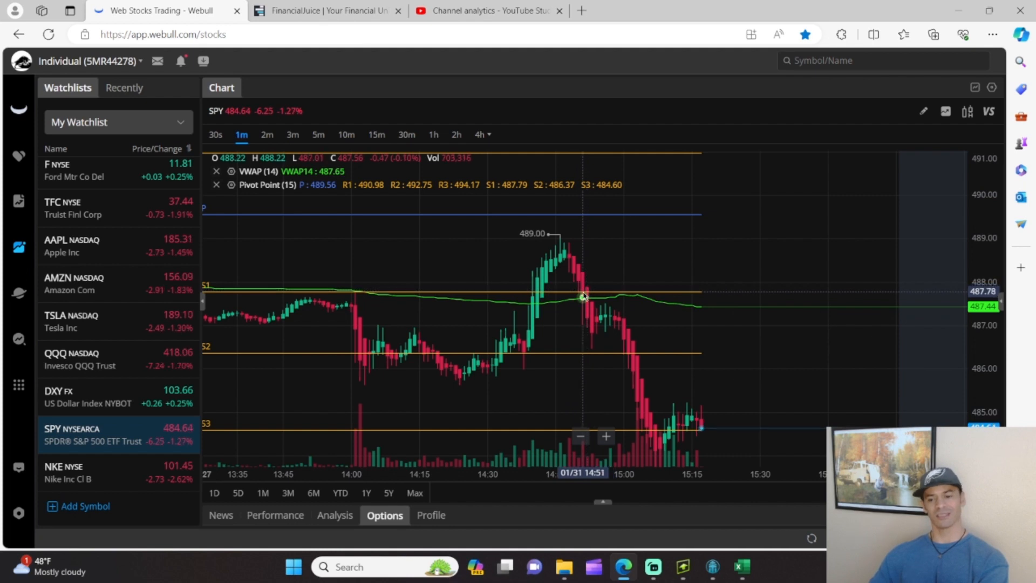
{"action": "mouse_move", "coordinate": [592, 296]}
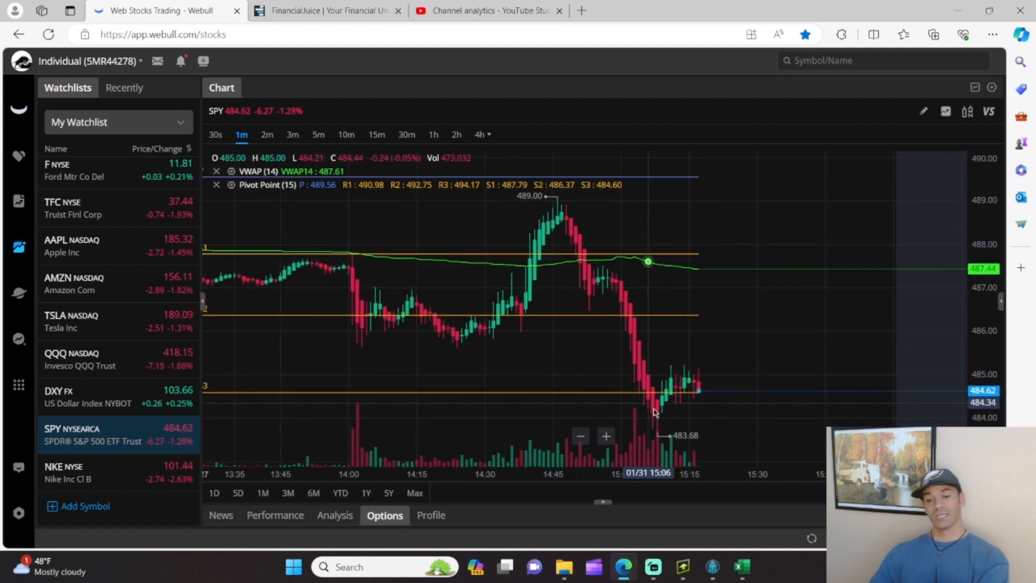
{"action": "mouse_move", "coordinate": [718, 390]}
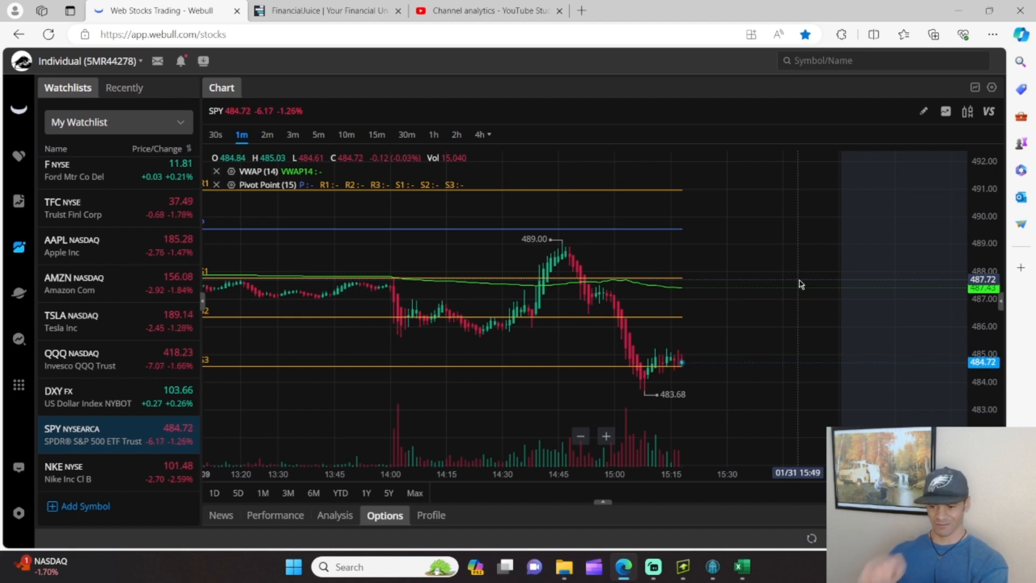
- Switch from the Webull SPY chart to the 1-31-2024 trading-results workbook in Excel
{"action": "left_click", "coordinate": [741, 566]}
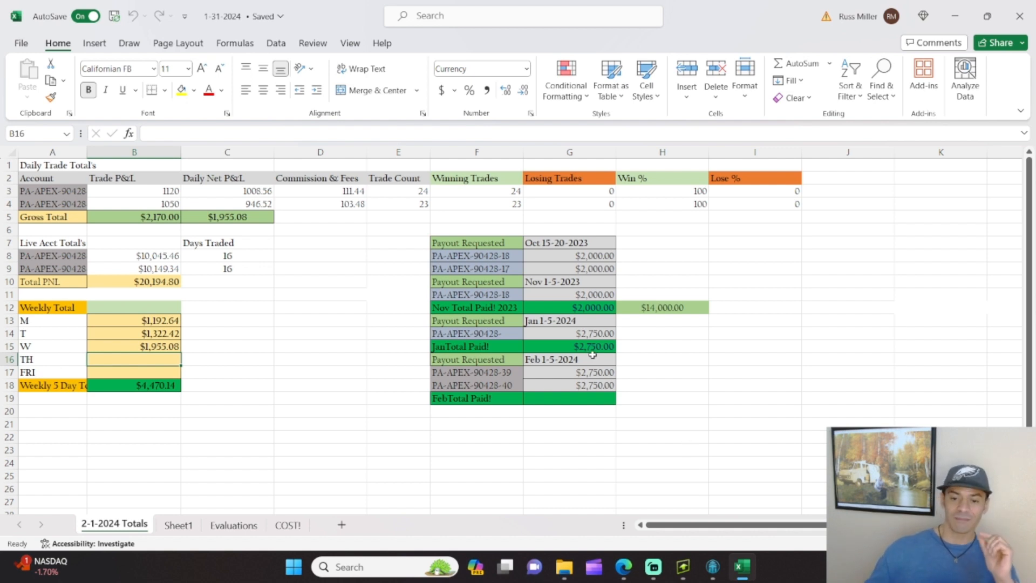
{"action": "left_click", "coordinate": [227, 191]}
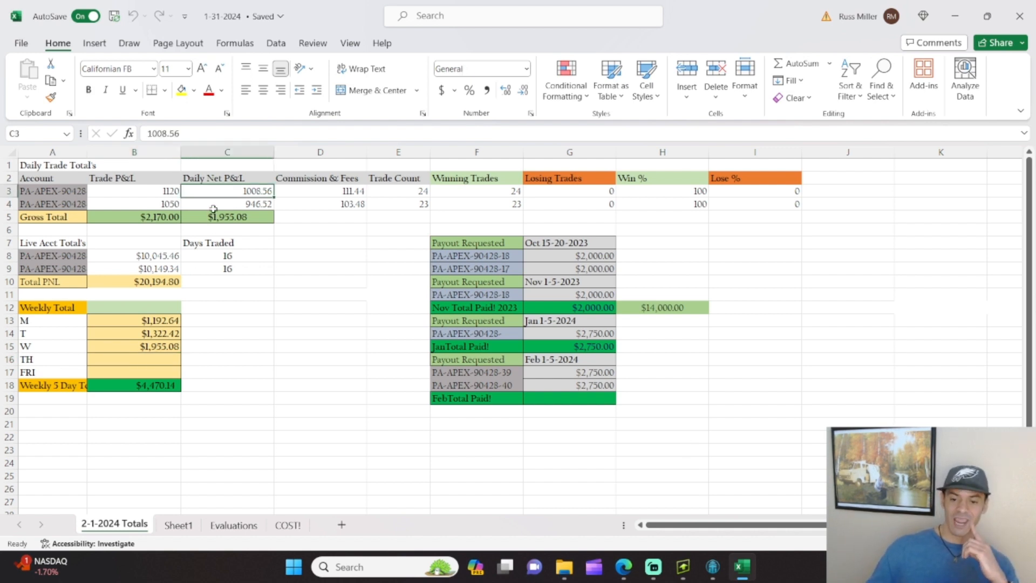
{"action": "left_click", "coordinate": [227, 203]}
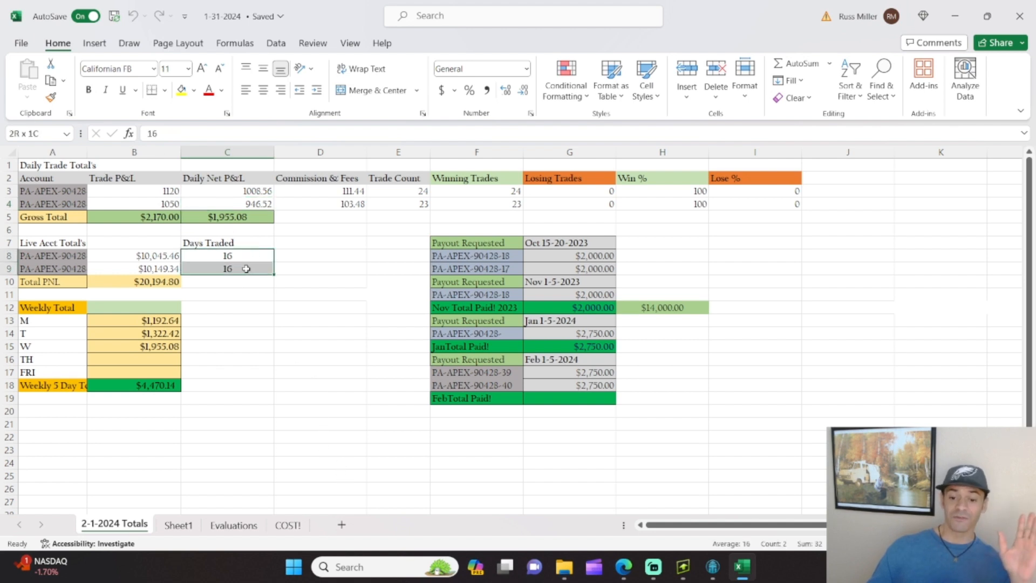
{"action": "left_click", "coordinate": [227, 255]}
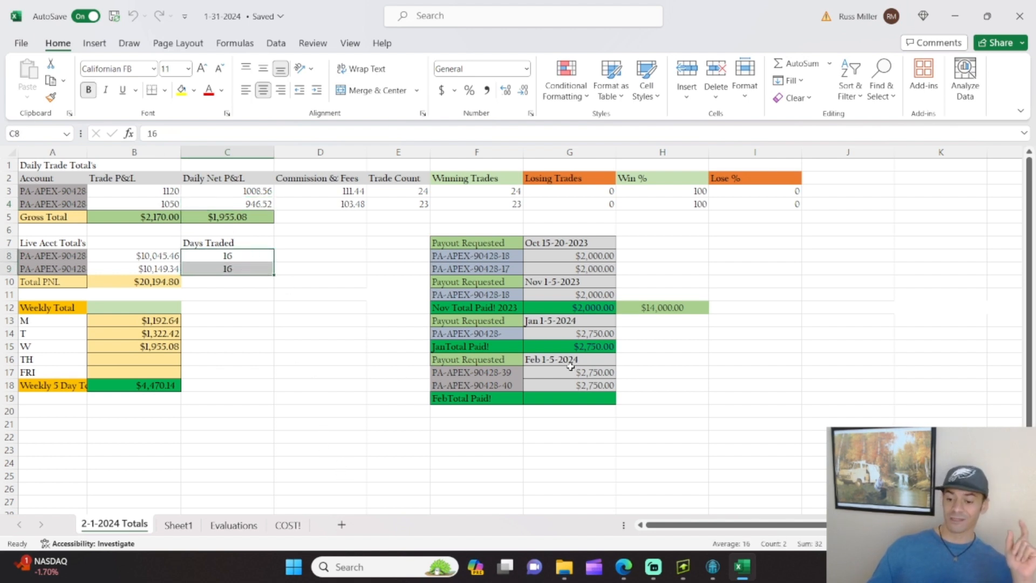
{"action": "left_click", "coordinate": [570, 372]}
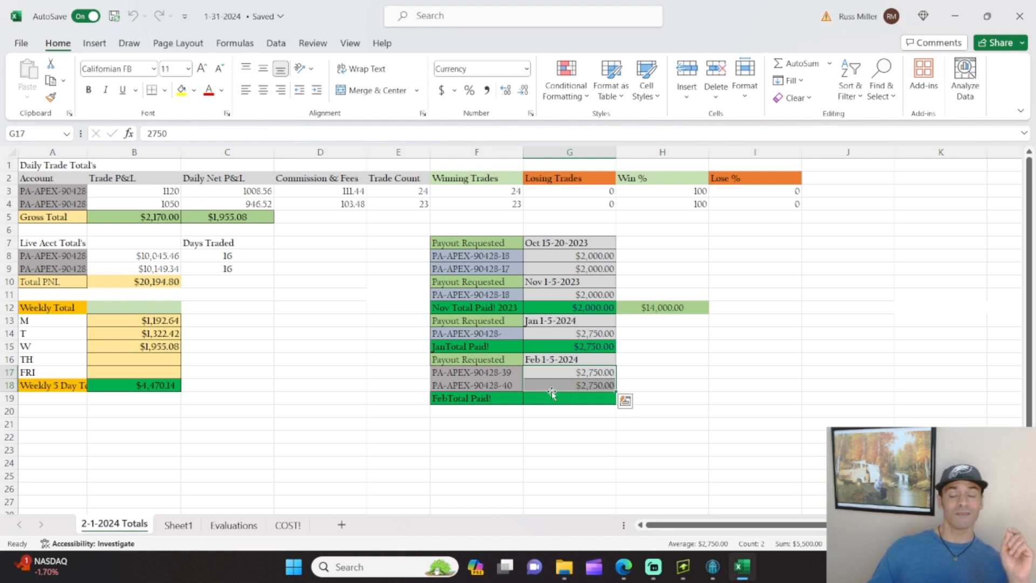
{"action": "mouse_move", "coordinate": [494, 477]}
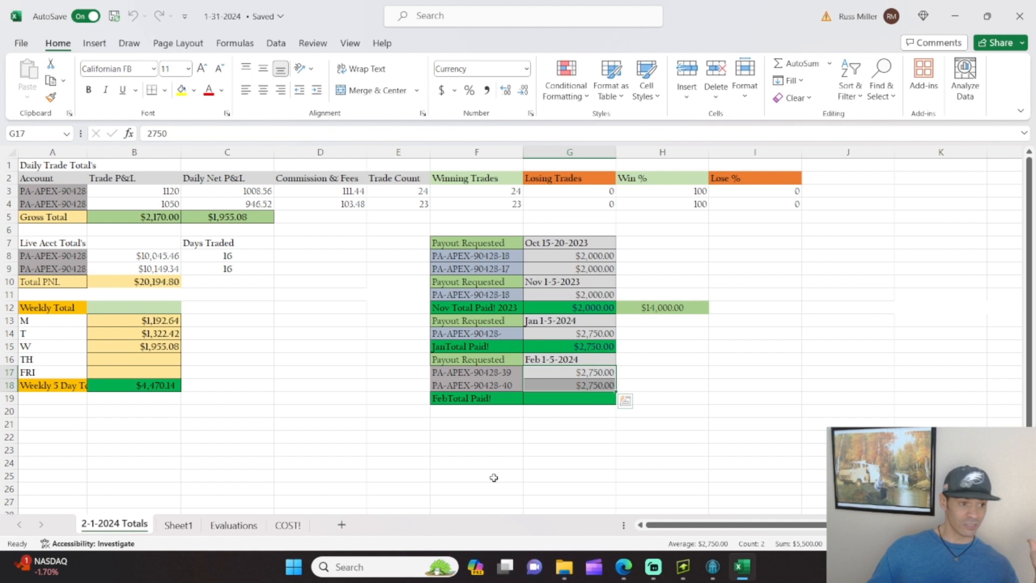
{"action": "mouse_move", "coordinate": [482, 494]}
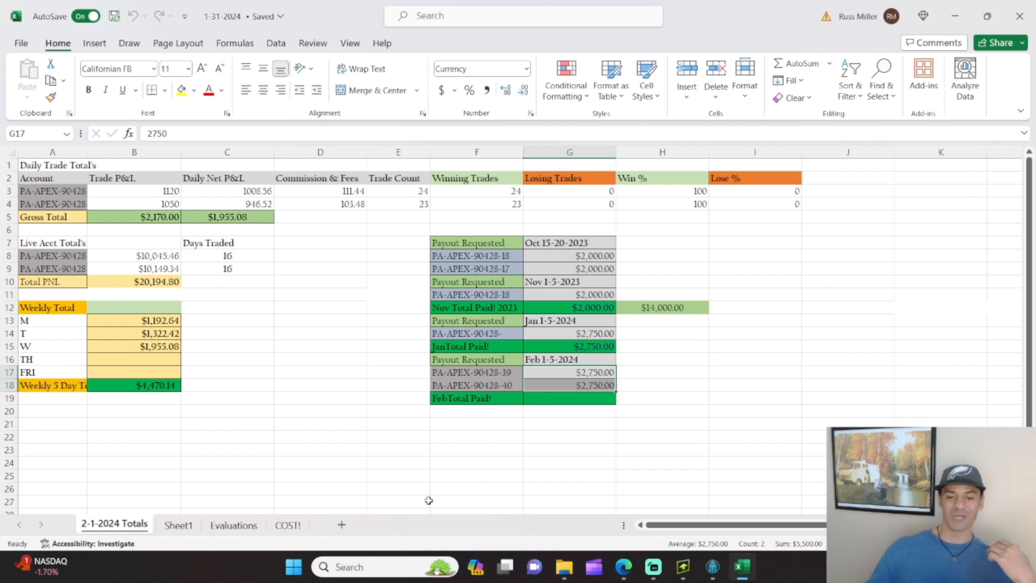
{"action": "mouse_move", "coordinate": [363, 459]}
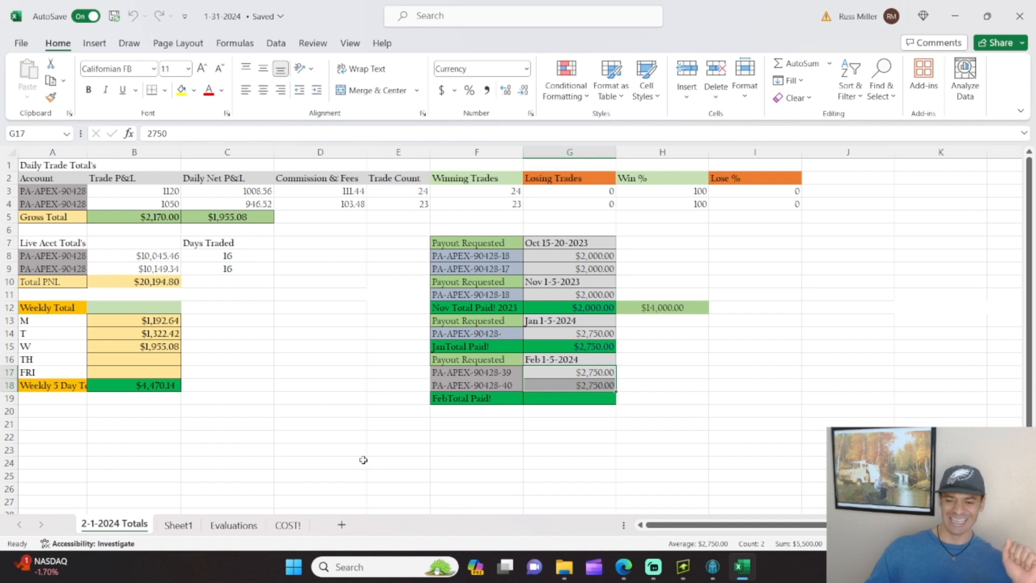
{"action": "mouse_move", "coordinate": [239, 364]}
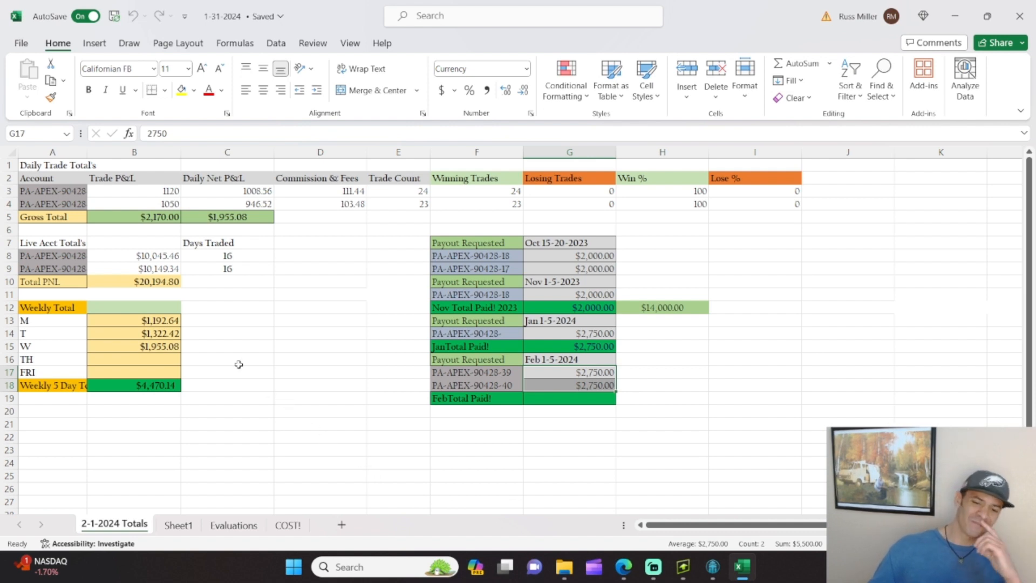
{"action": "mouse_move", "coordinate": [233, 359]}
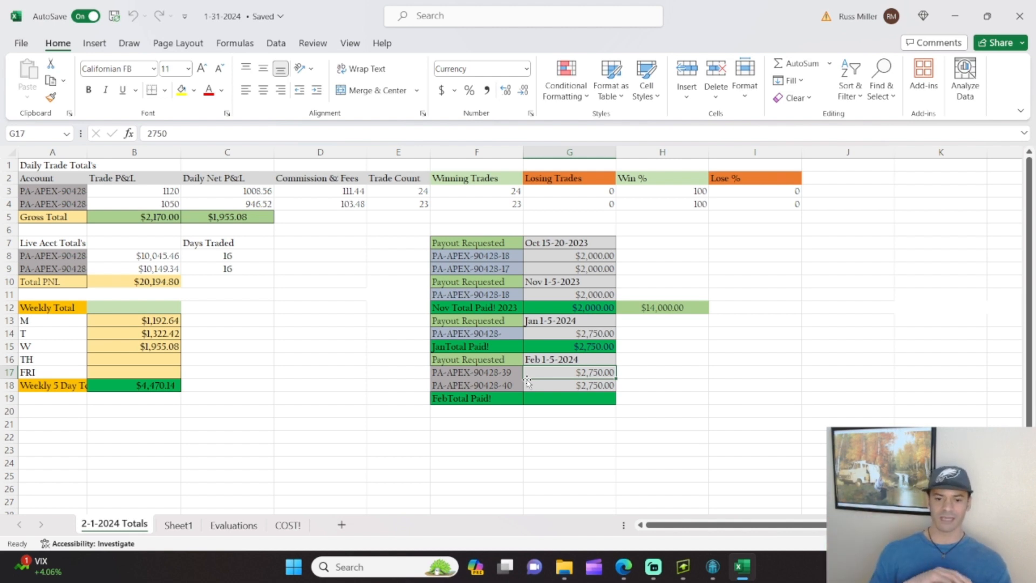
{"action": "mouse_move", "coordinate": [659, 326]}
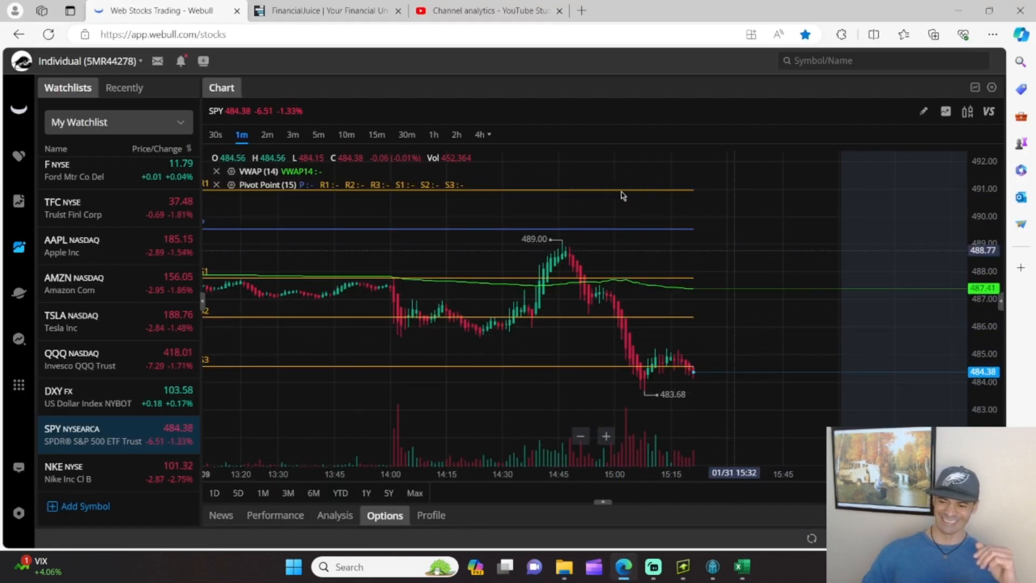
{"action": "left_click", "coordinate": [742, 567]}
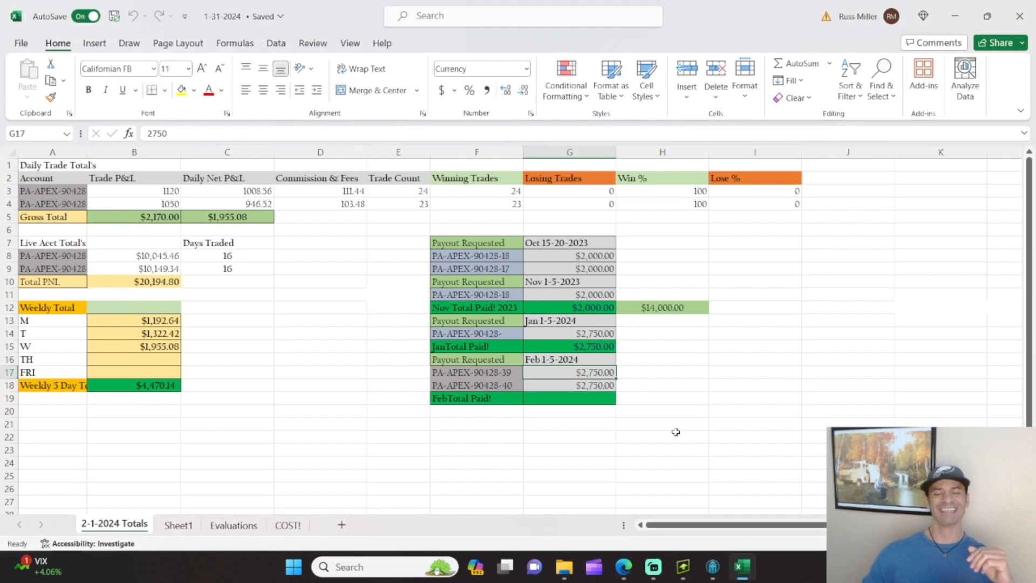